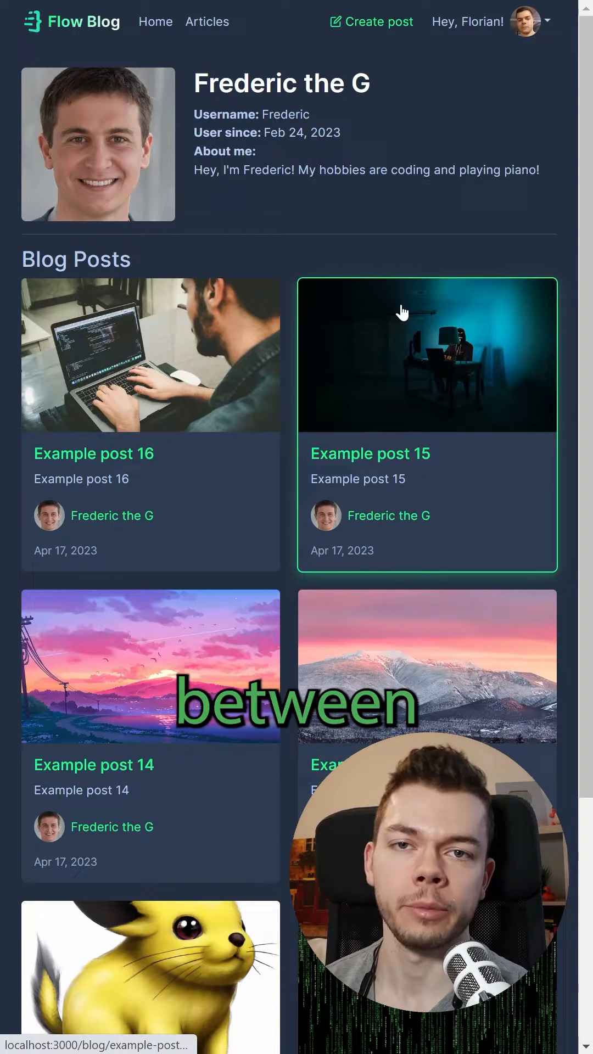
mouse_move(360, 268)
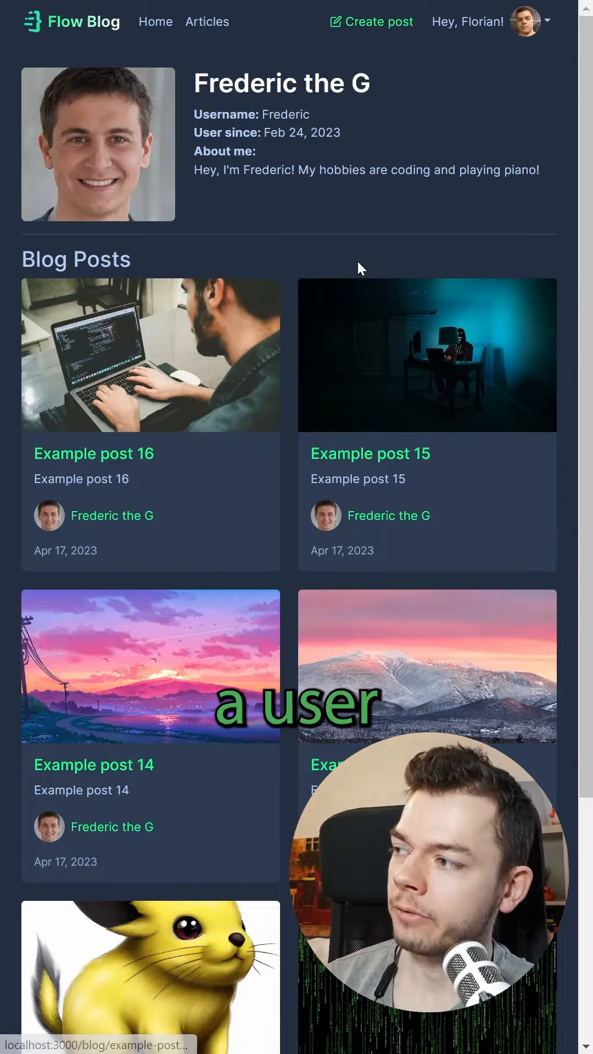
mouse_move(103, 281)
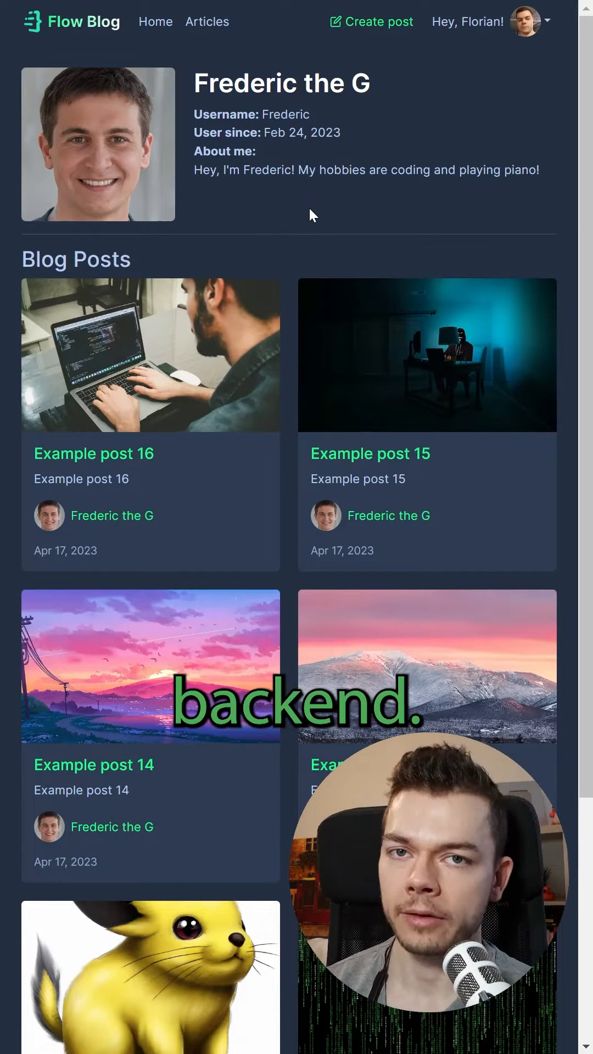
Navigate from the other user's profile to Florian's own profile via the navbar avatar menu
left_click(547, 21)
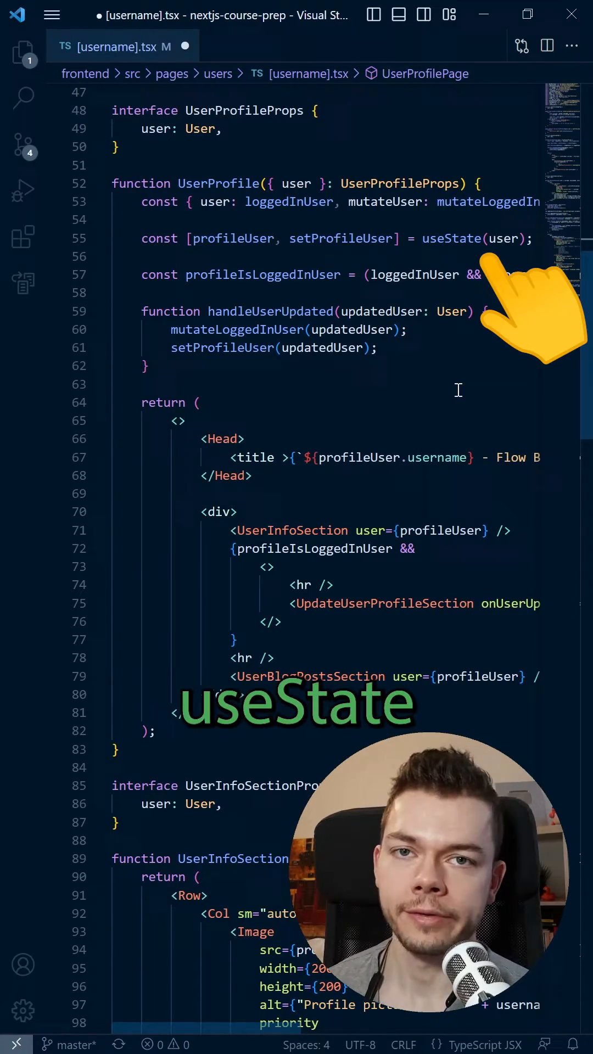
scroll("down", 3)
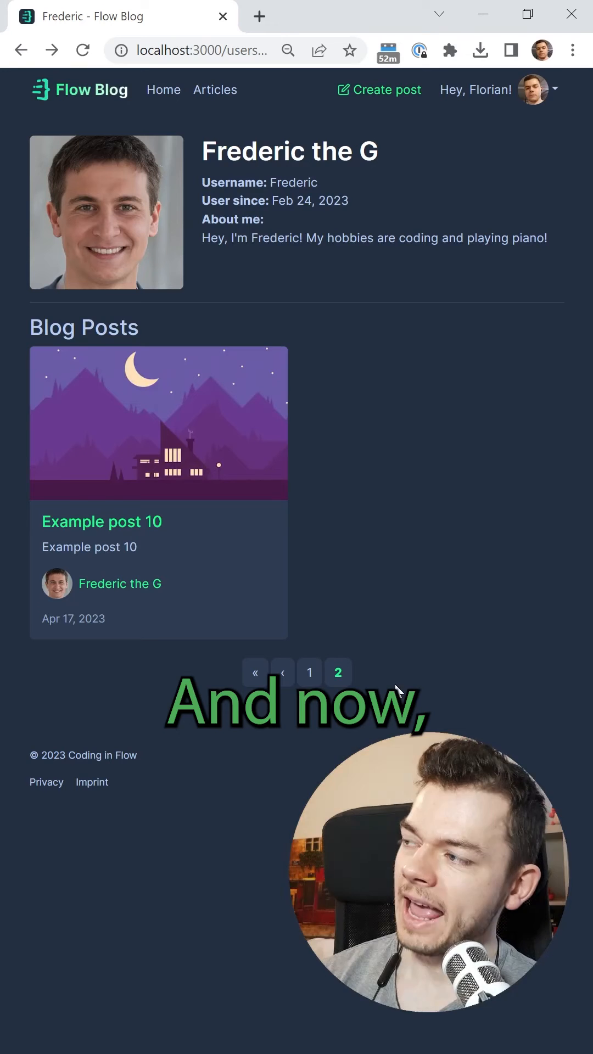
left_click(553, 88)
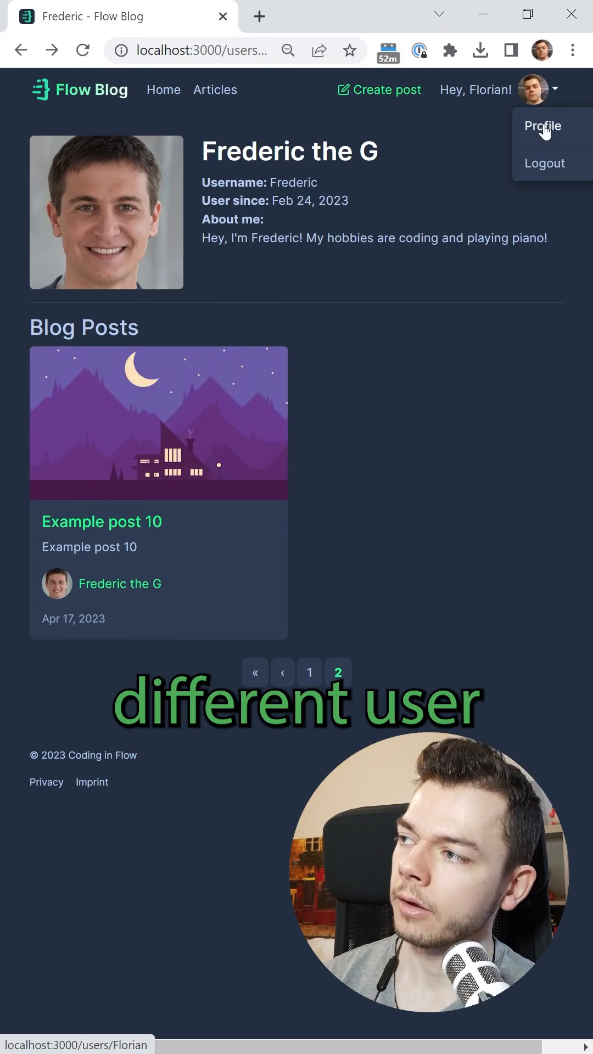
left_click(542, 125)
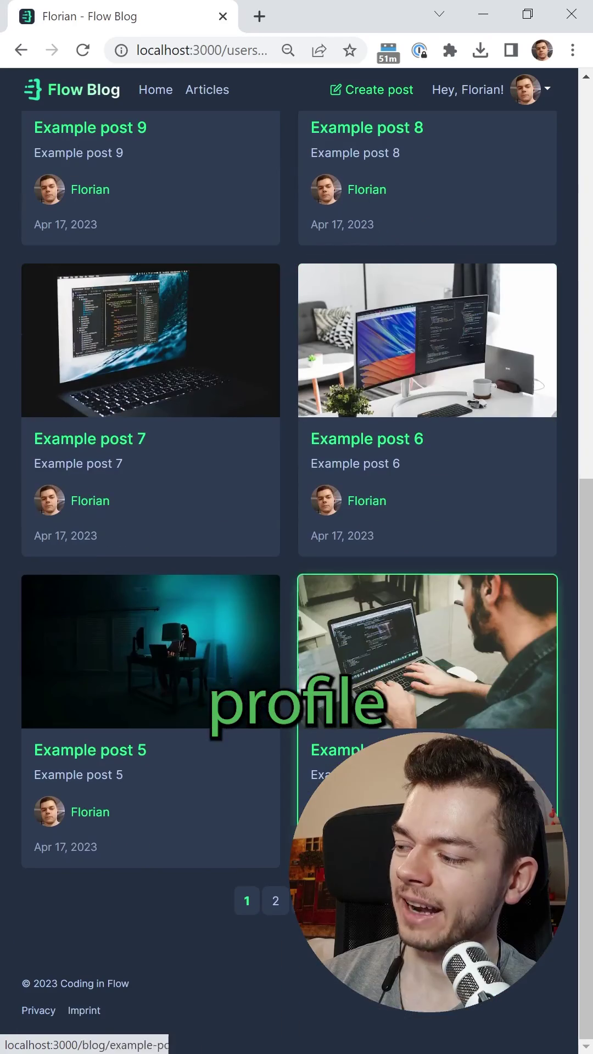